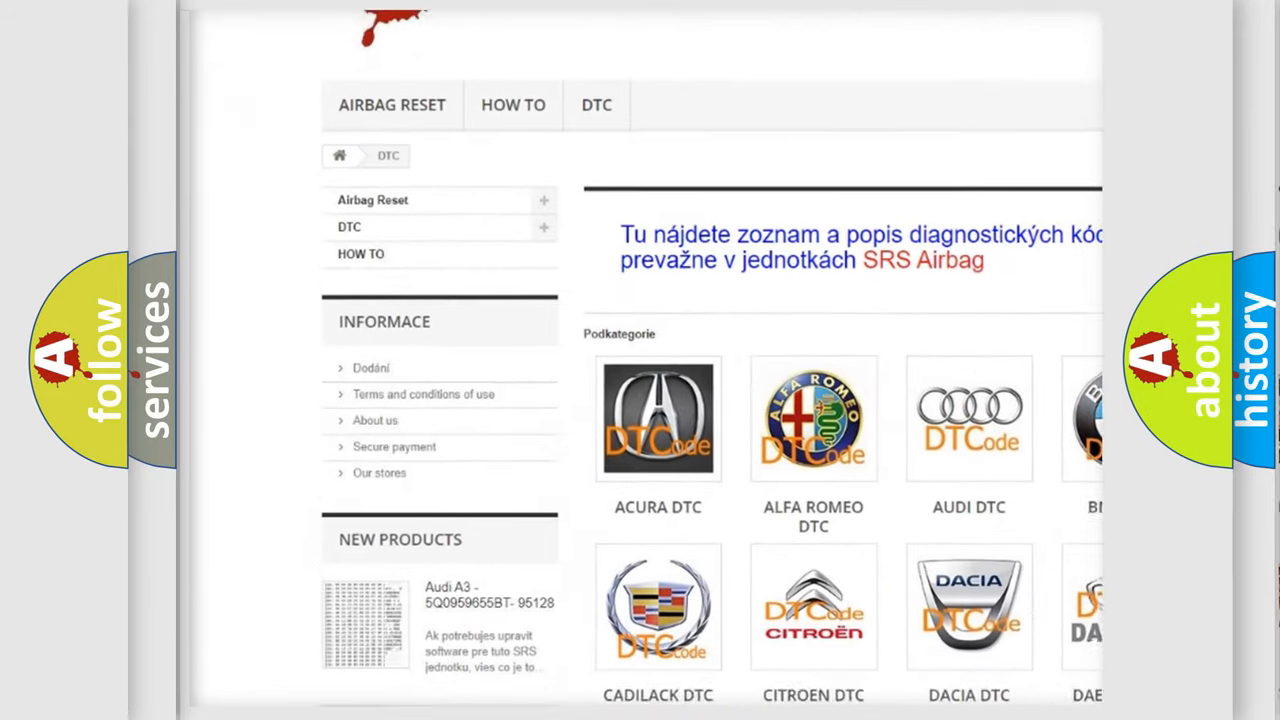
{"action": "scroll", "scroll_direction": "down", "scroll_amount": 3}
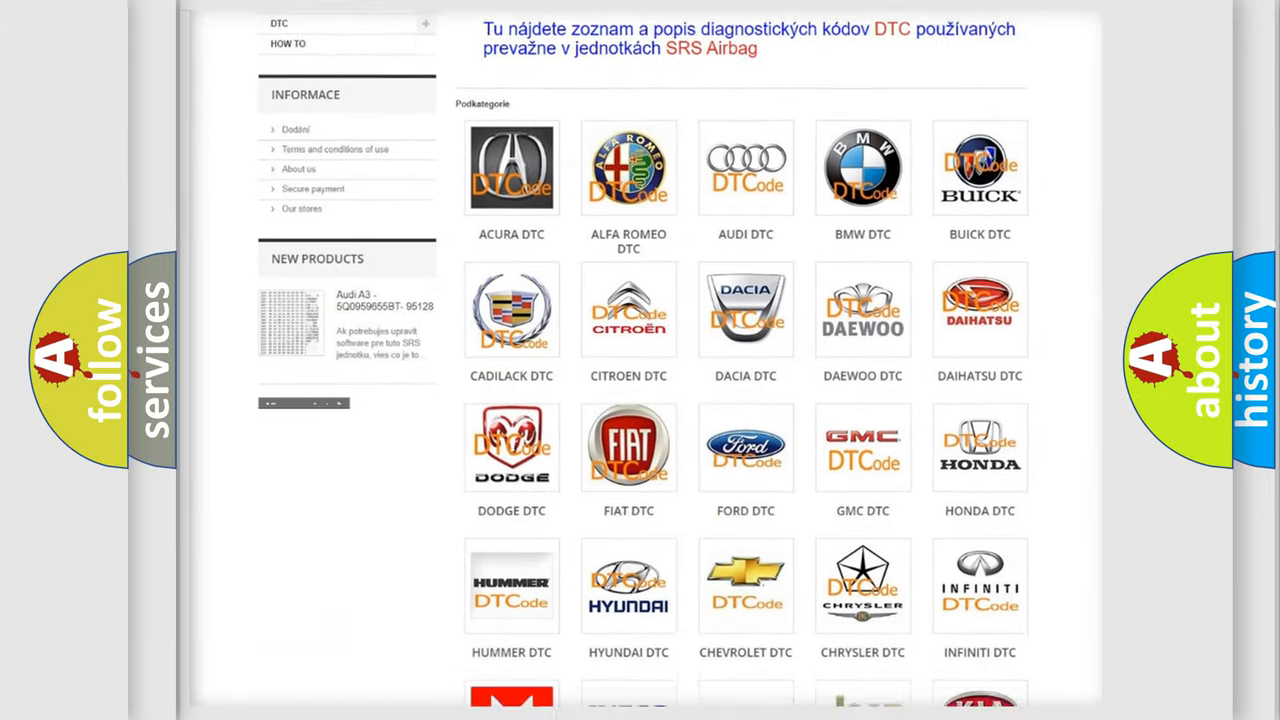
{"action": "scroll", "scroll_direction": "down", "scroll_amount": 3}
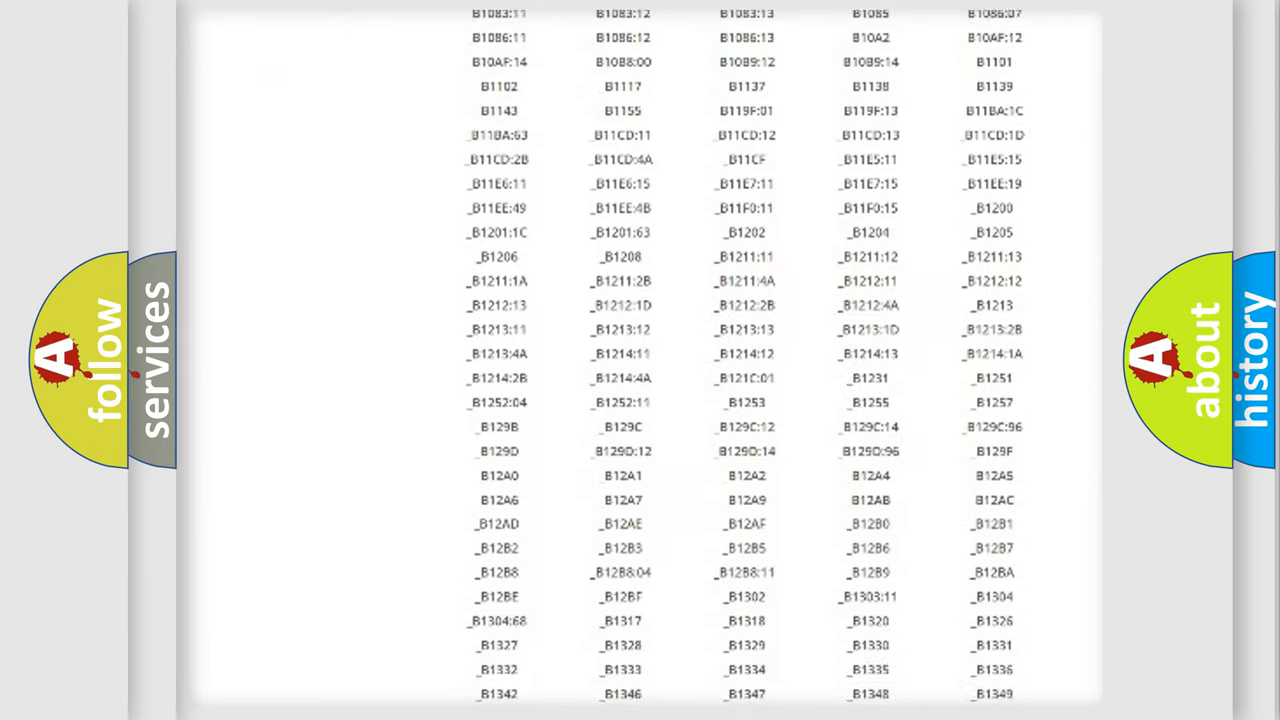
{"action": "scroll", "scroll_direction": "down", "scroll_amount": 3}
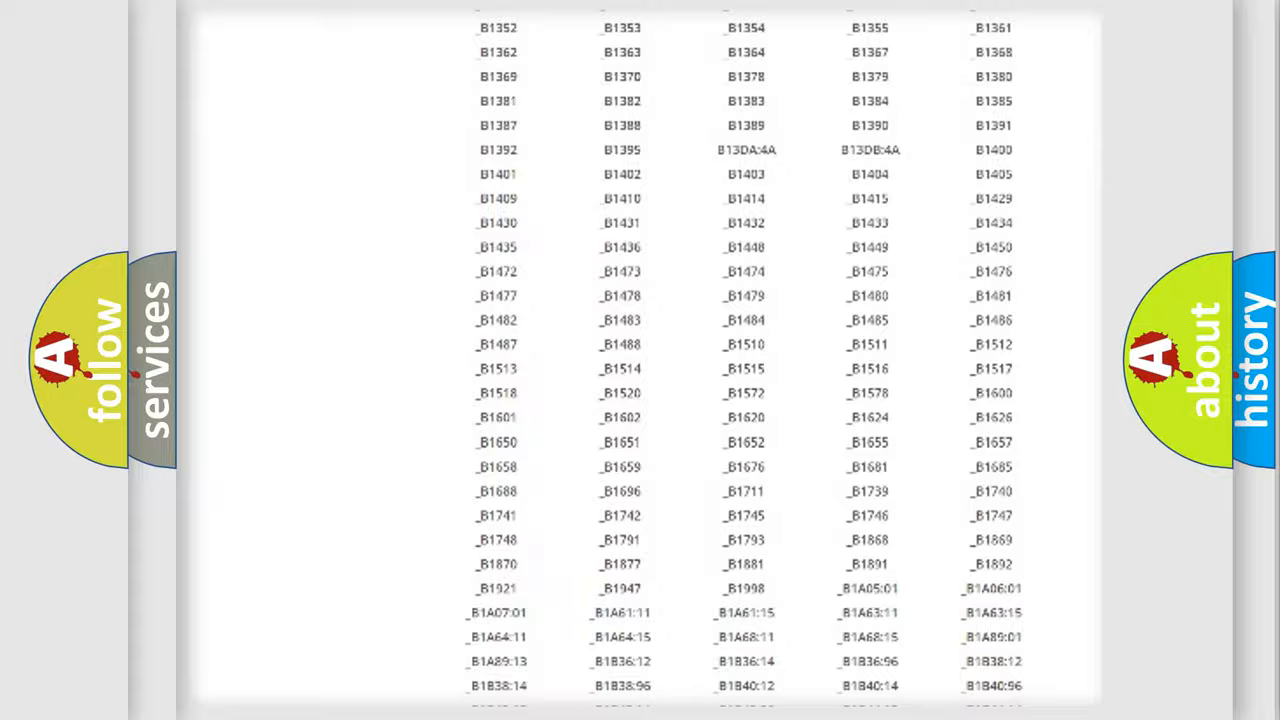
{"action": "scroll", "scroll_direction": "up", "scroll_amount": 3}
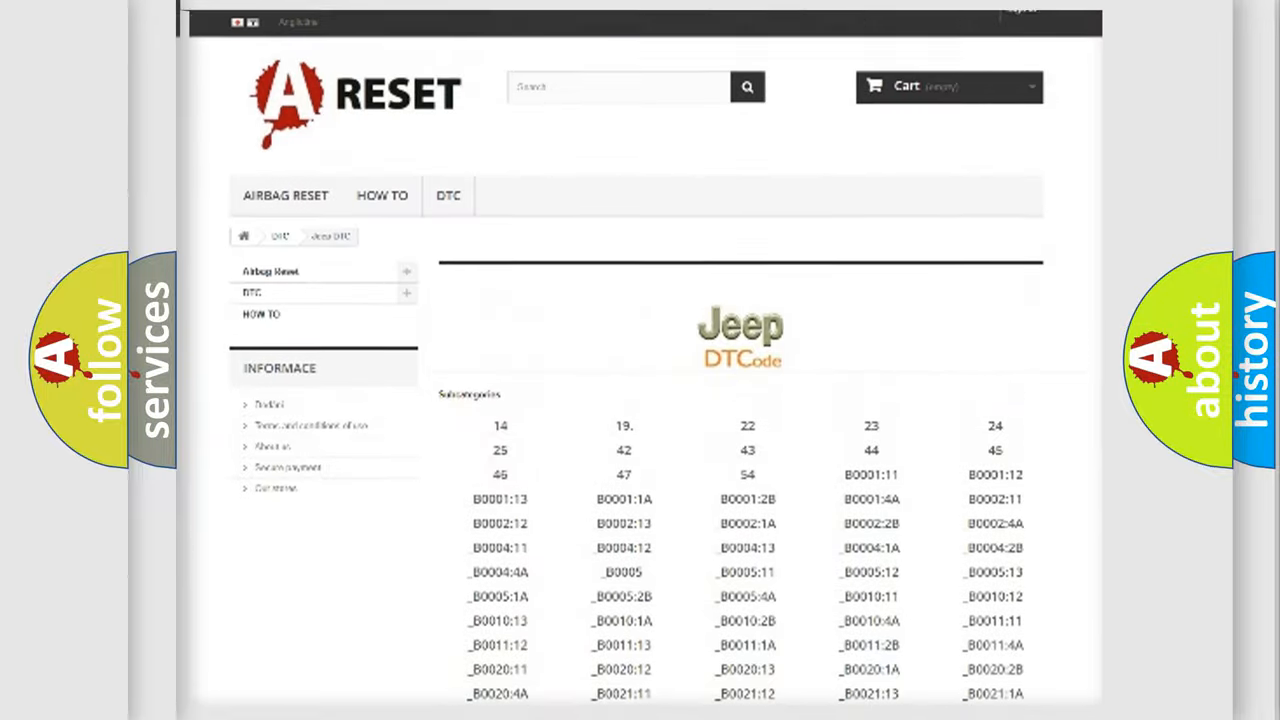